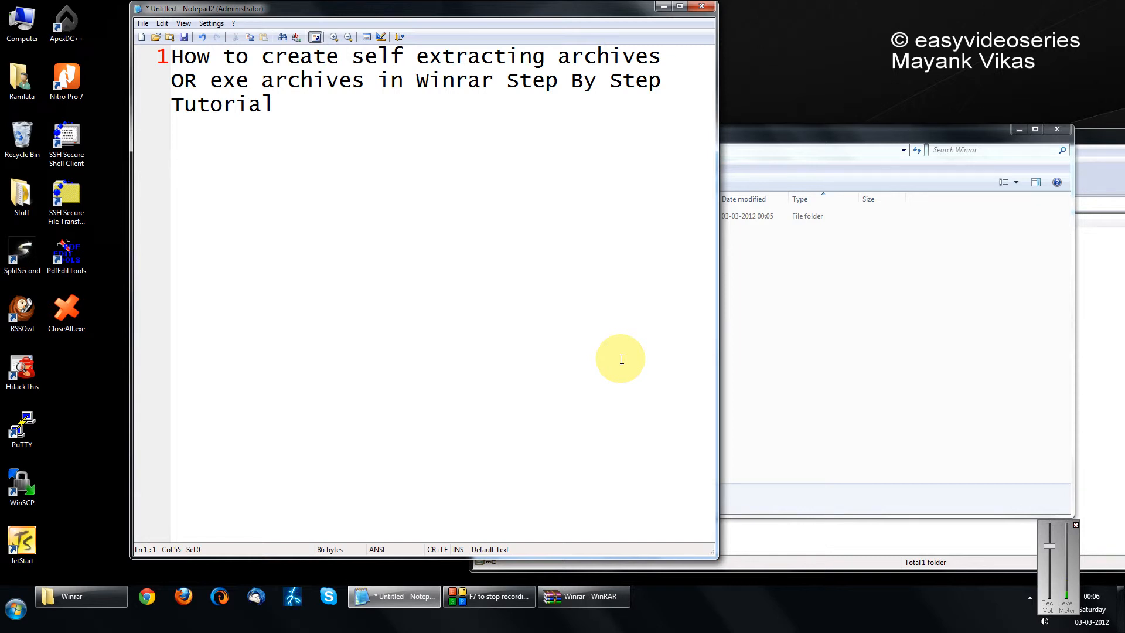
Step: Bring the Winrar folder window on drive D in front of Notepad
{"action": "left_click", "coordinate": [364, 79]}
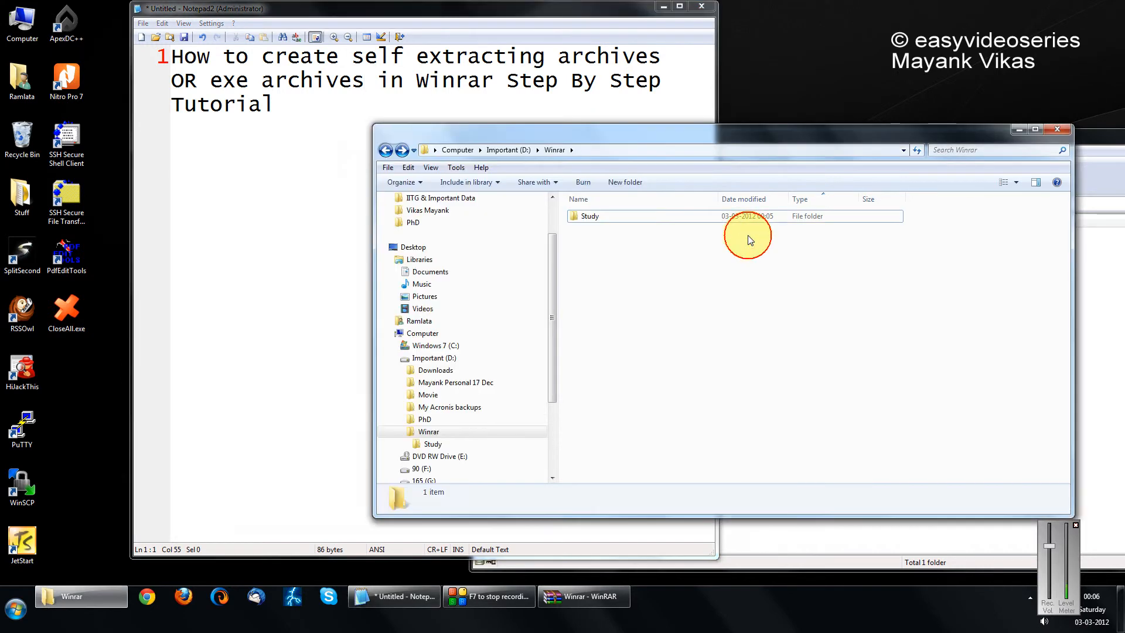
{"action": "left_click", "coordinate": [587, 215]}
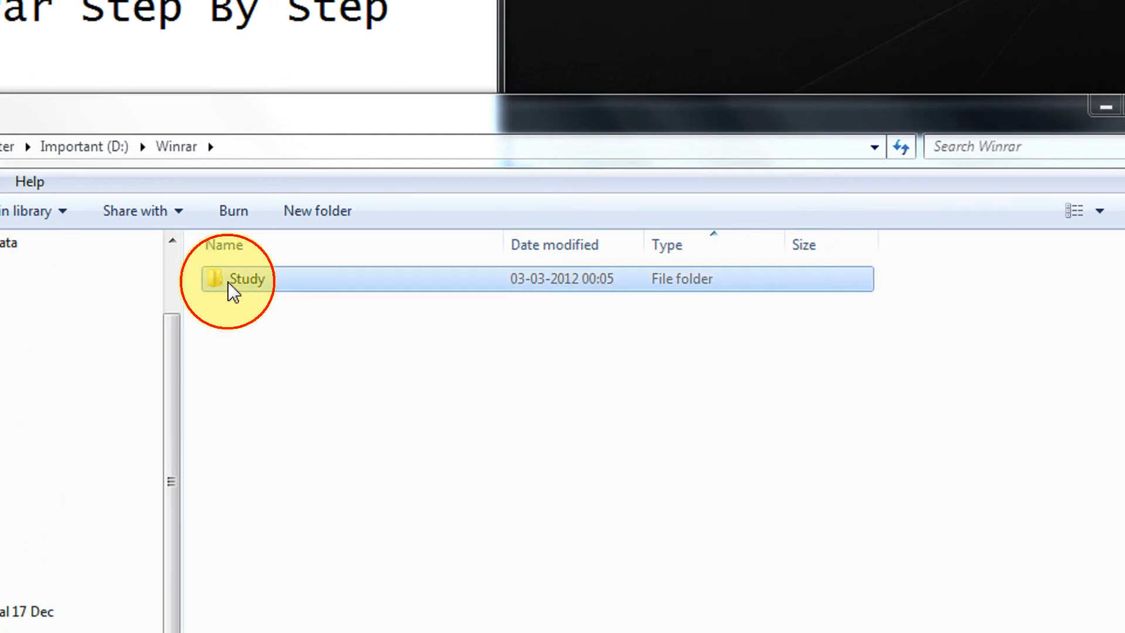
{"action": "right_click", "coordinate": [239, 279]}
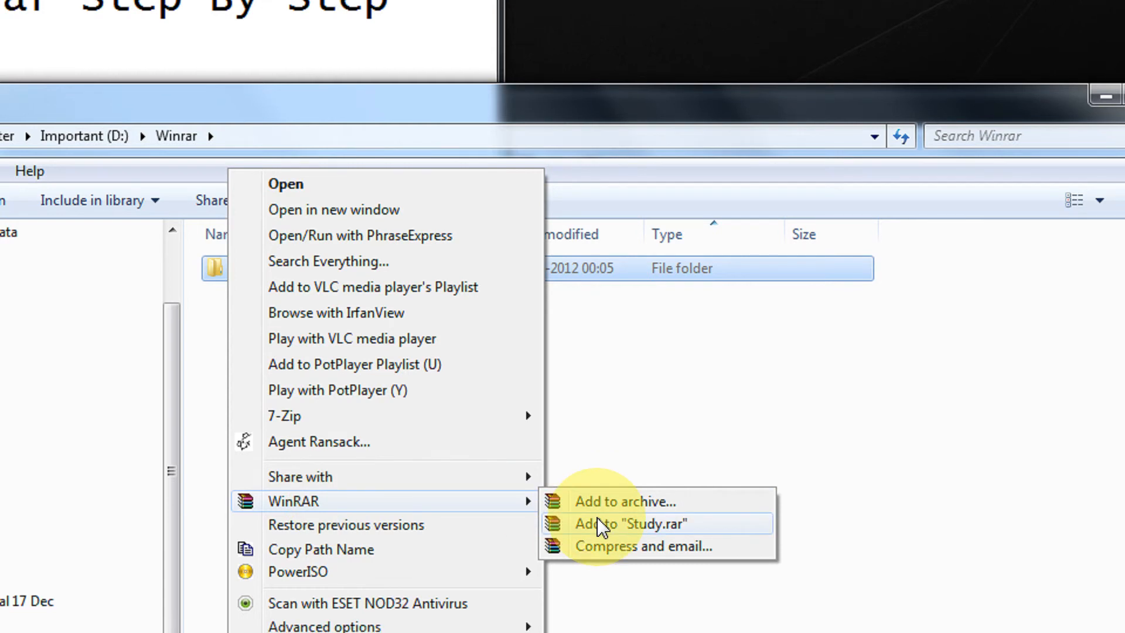
{"action": "left_click", "coordinate": [633, 523]}
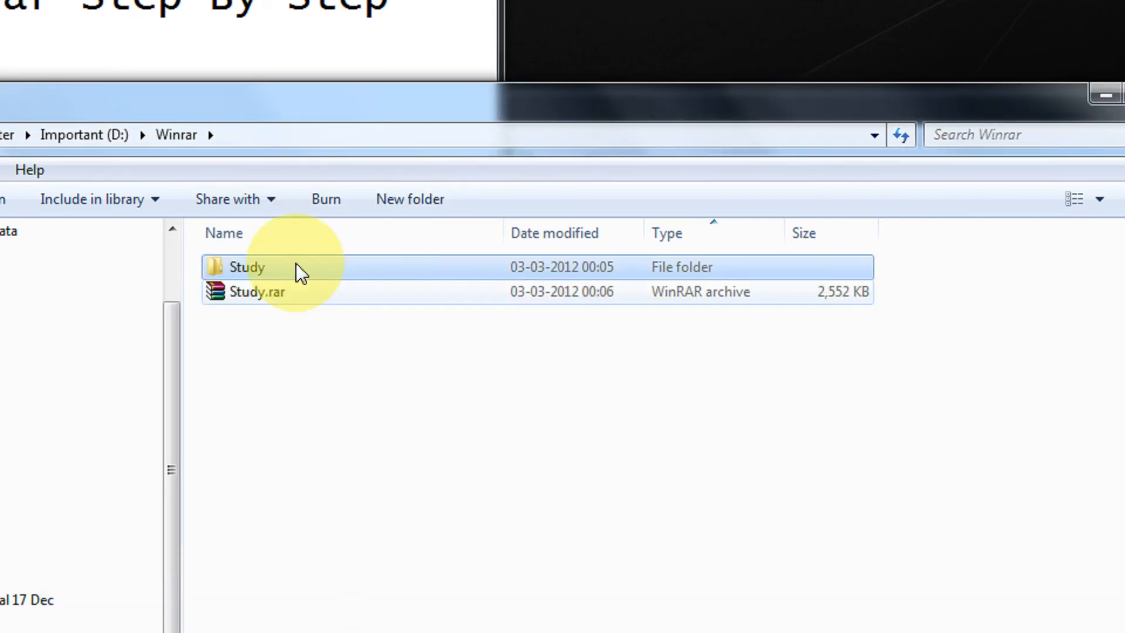
{"action": "mouse_move", "coordinate": [291, 308]}
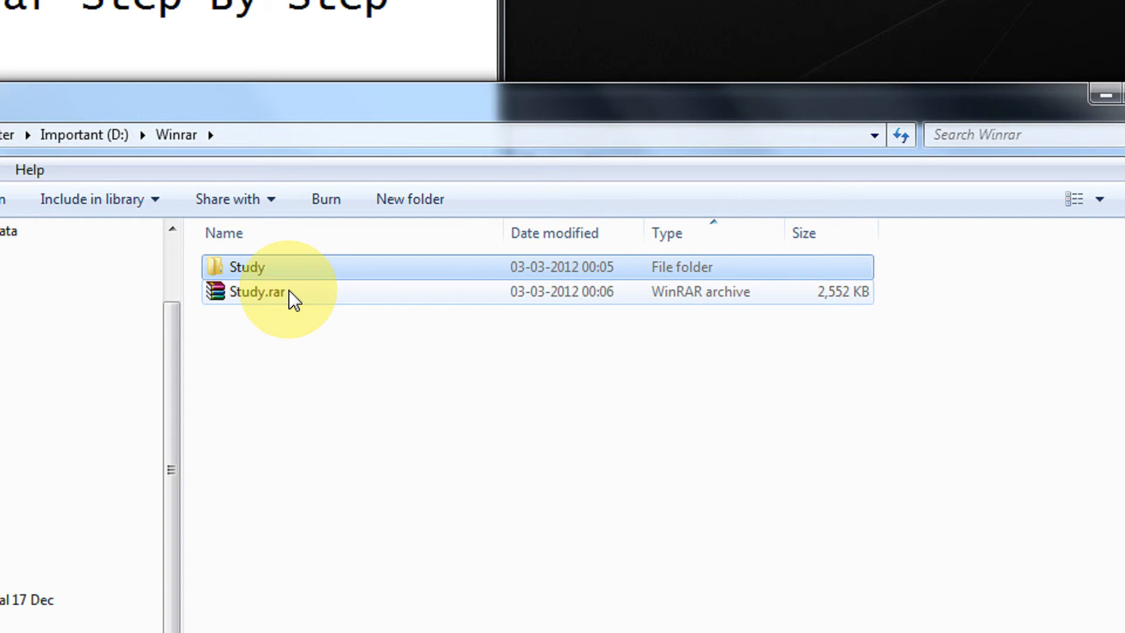
{"action": "left_click", "coordinate": [255, 291]}
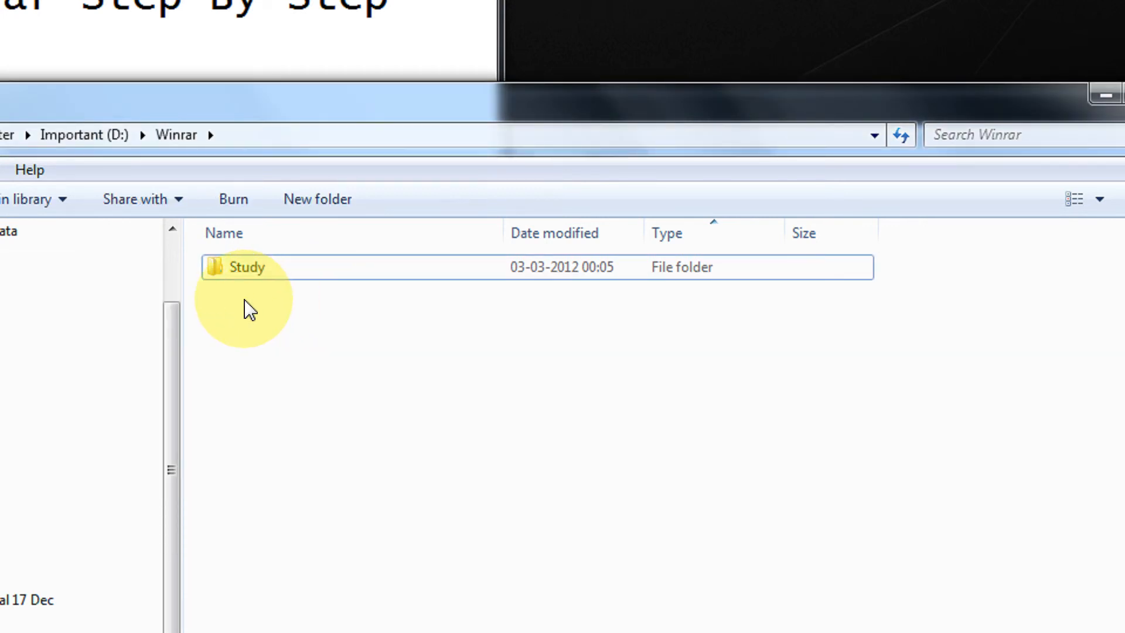
Step: Start archiving Study from its context menu as self-extracting My_Study.exe
{"action": "right_click", "coordinate": [247, 266]}
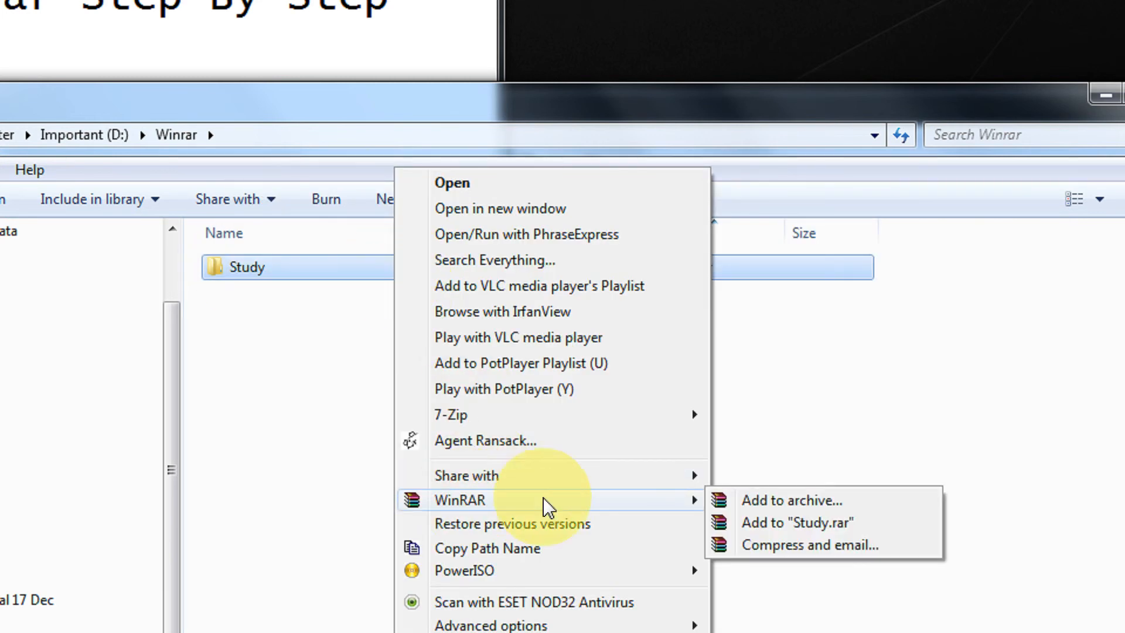
{"action": "mouse_move", "coordinate": [792, 501]}
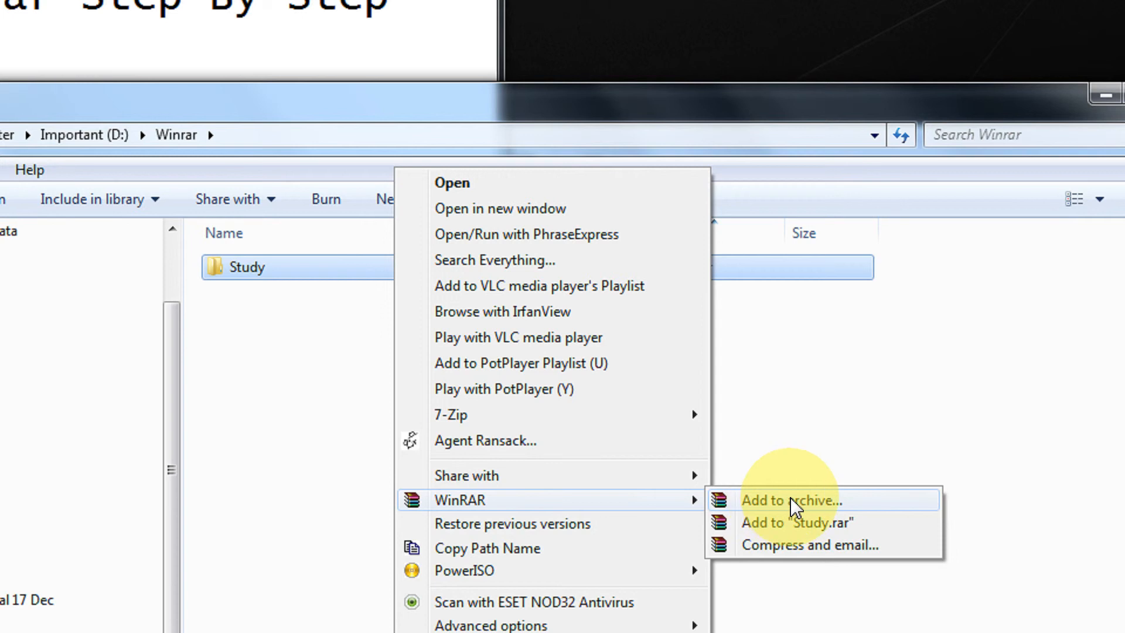
{"action": "left_click", "coordinate": [791, 501]}
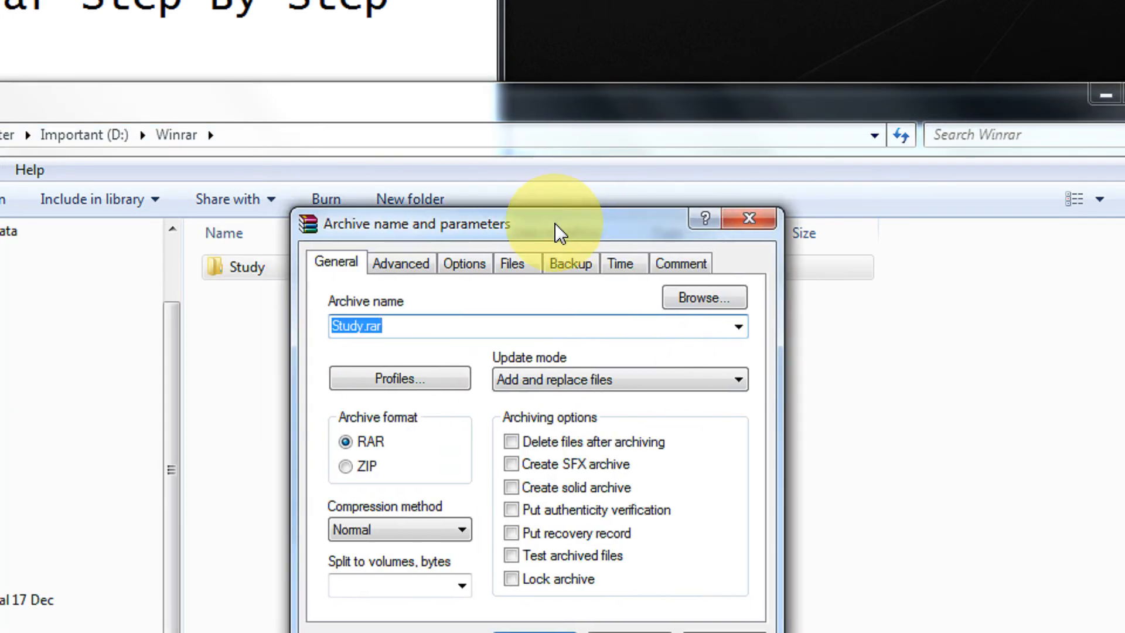
{"action": "mouse_move", "coordinate": [554, 473]}
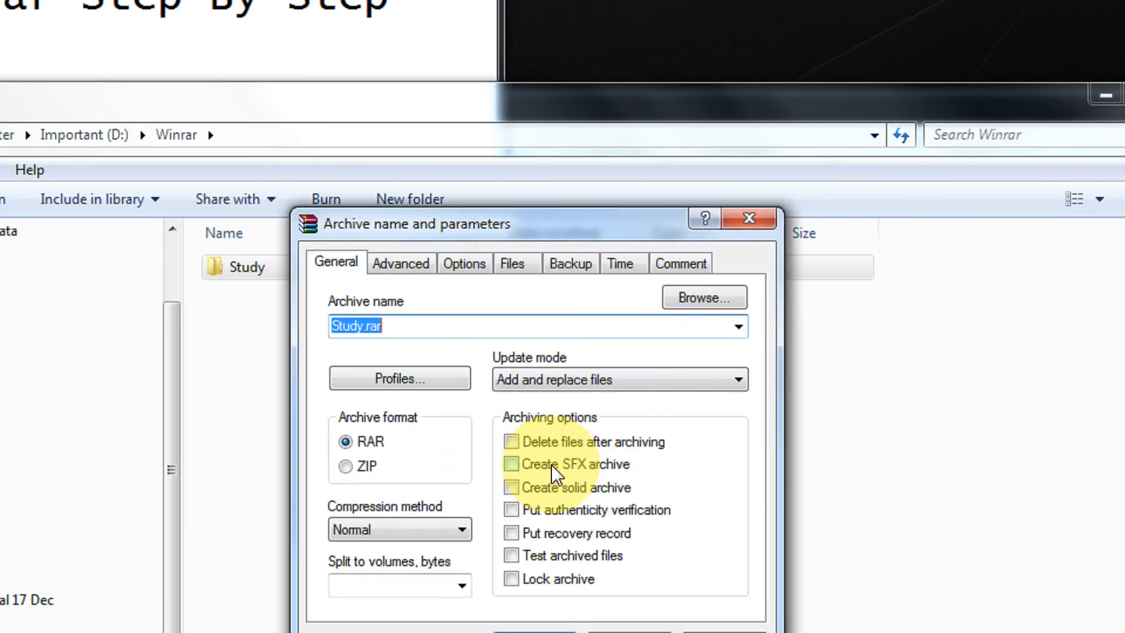
{"action": "mouse_move", "coordinate": [581, 476]}
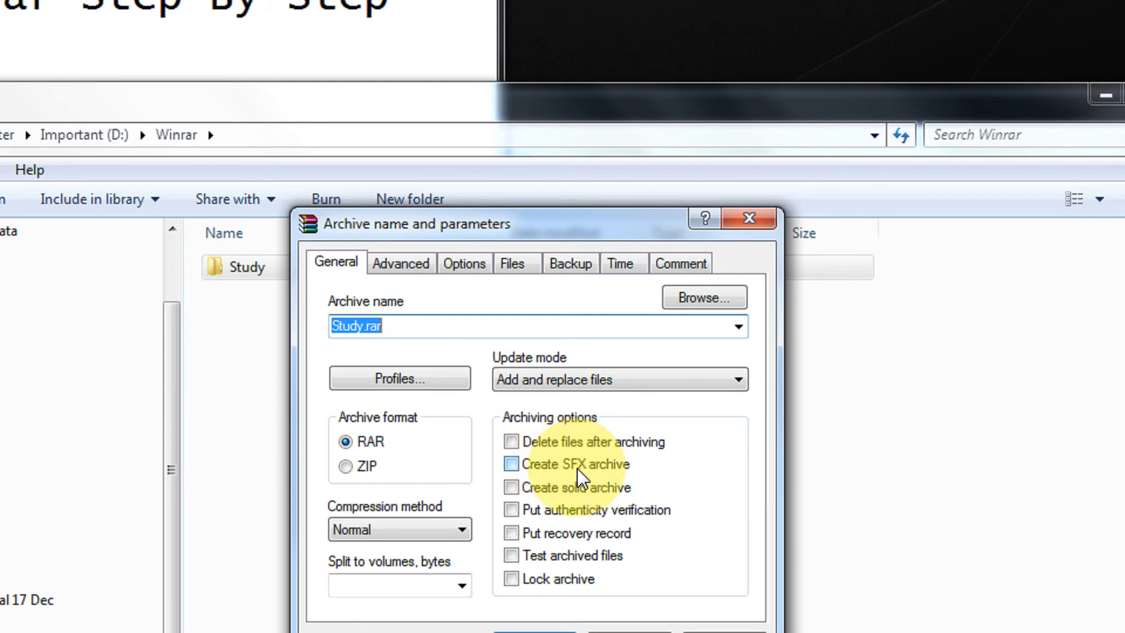
{"action": "left_click", "coordinate": [512, 464]}
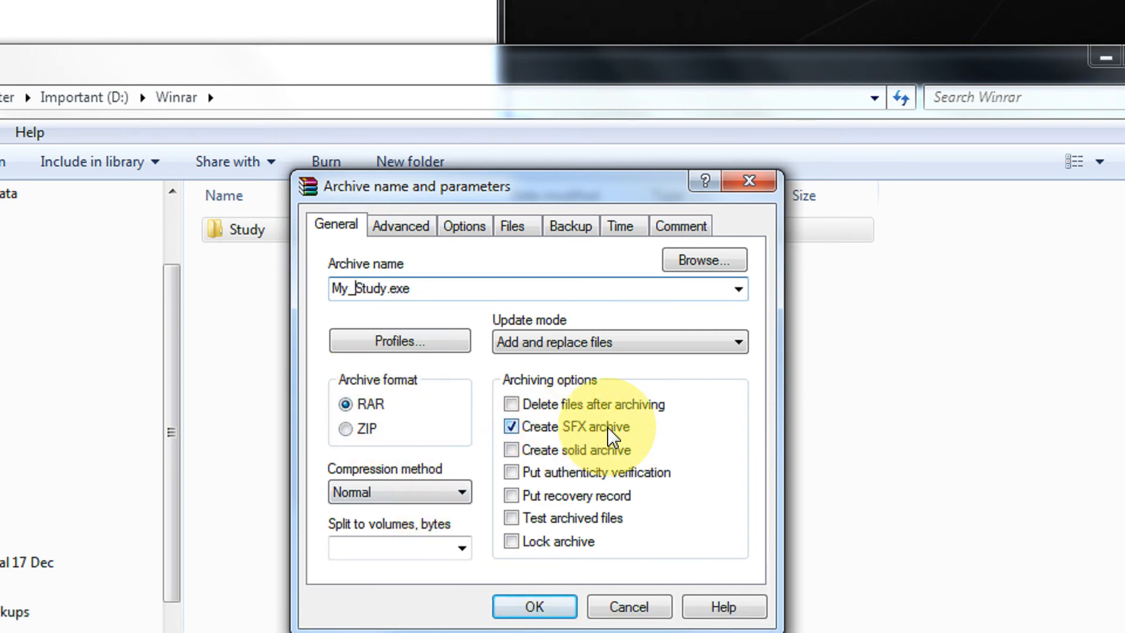
Step: Create the 2,642 KB My_Study.exe archive and select it in the Winrar folder
{"action": "left_click", "coordinate": [534, 606]}
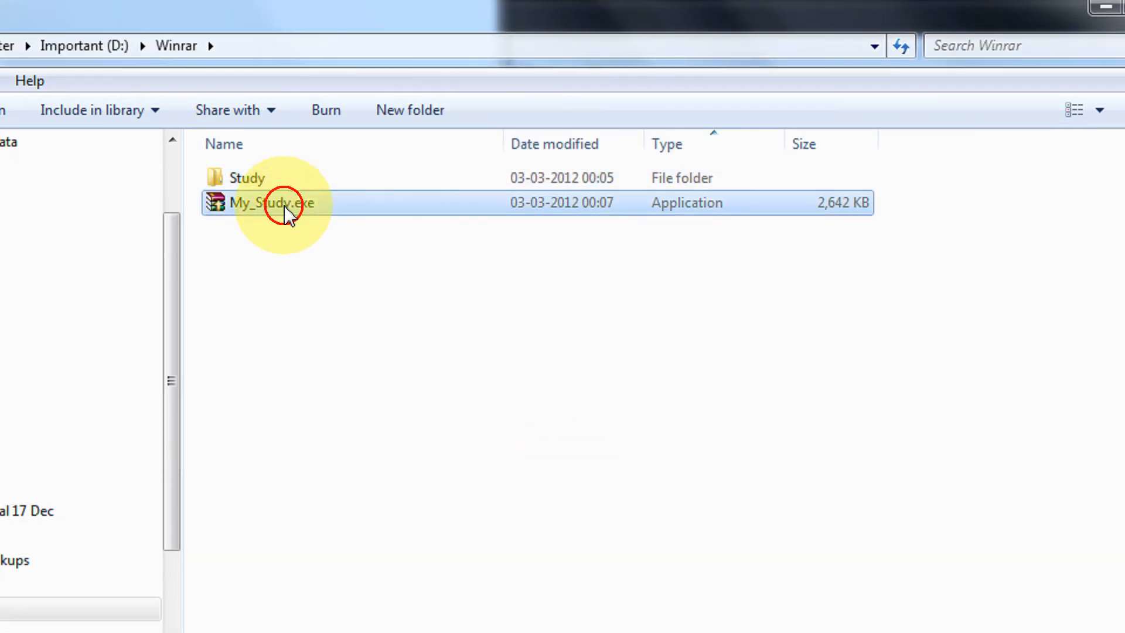
{"action": "left_click", "coordinate": [248, 177]}
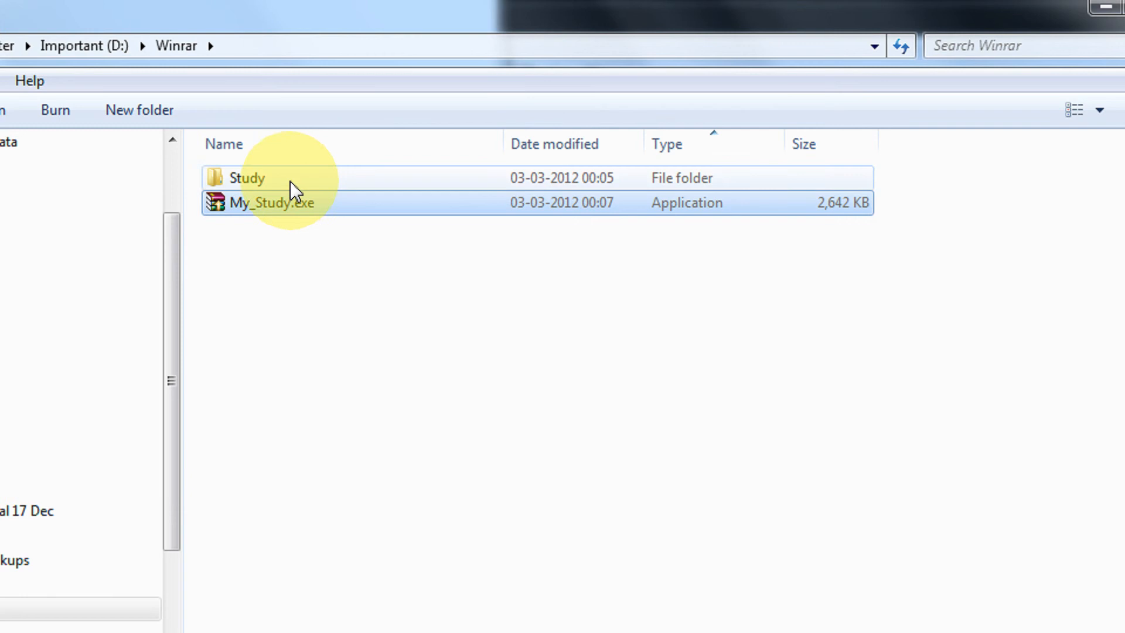
{"action": "left_click", "coordinate": [271, 202]}
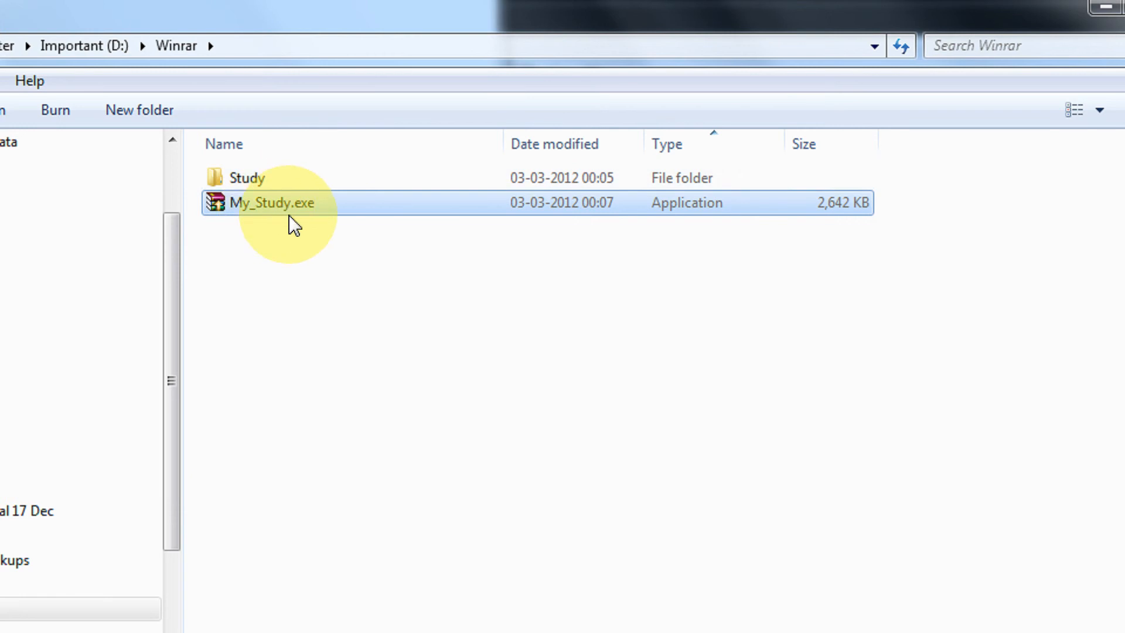
{"action": "mouse_move", "coordinate": [291, 249]}
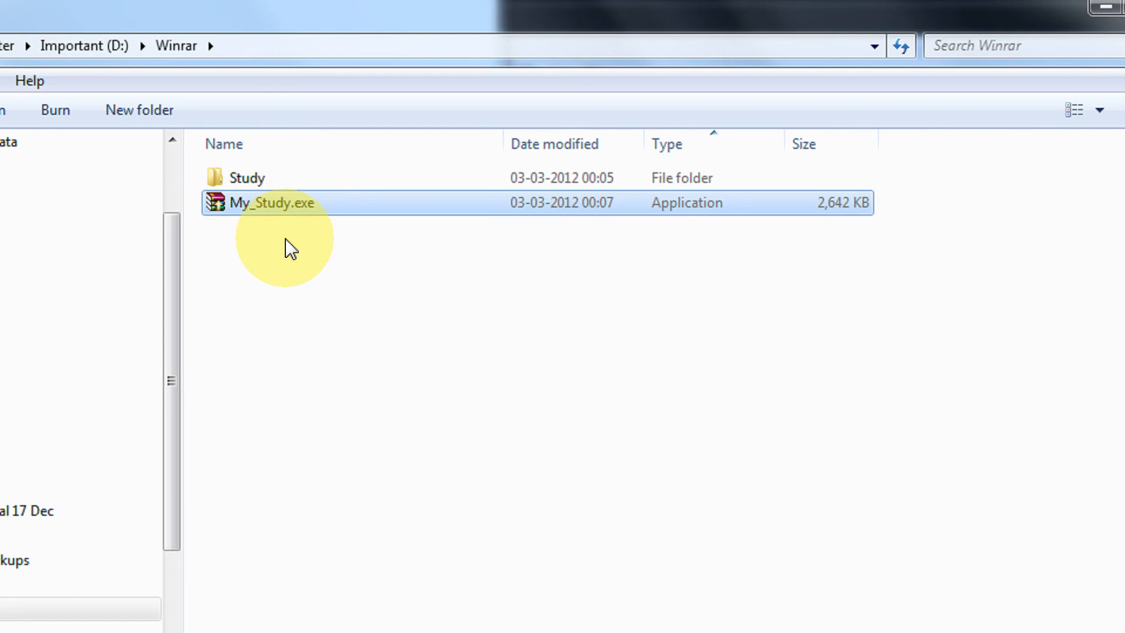
{"action": "mouse_move", "coordinate": [290, 212]}
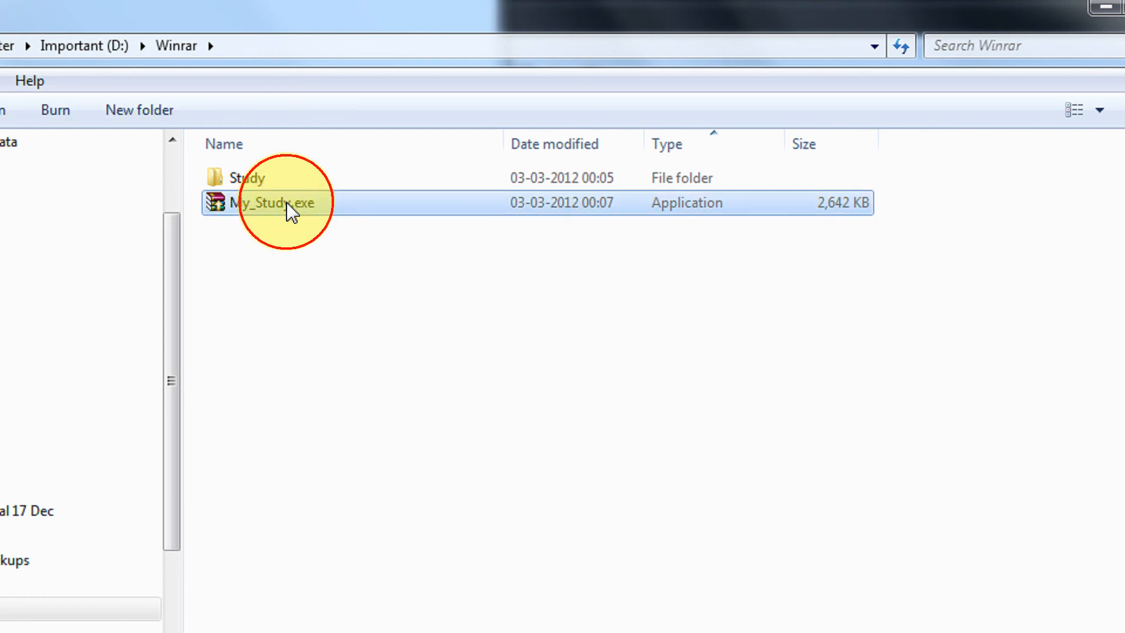
Step: Run My_Study.exe and extract it into D:\Winrar\test\
{"action": "double_click", "coordinate": [269, 203]}
{"action": "type", "text": "D:\\Winrar\\"}
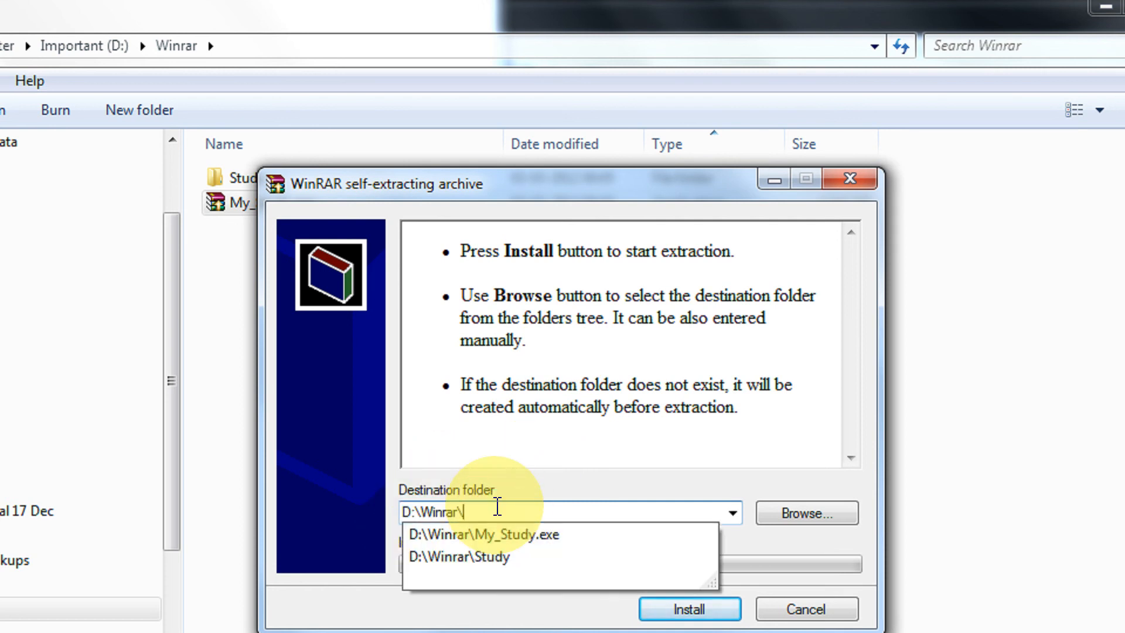
{"action": "type", "text": "test\\"}
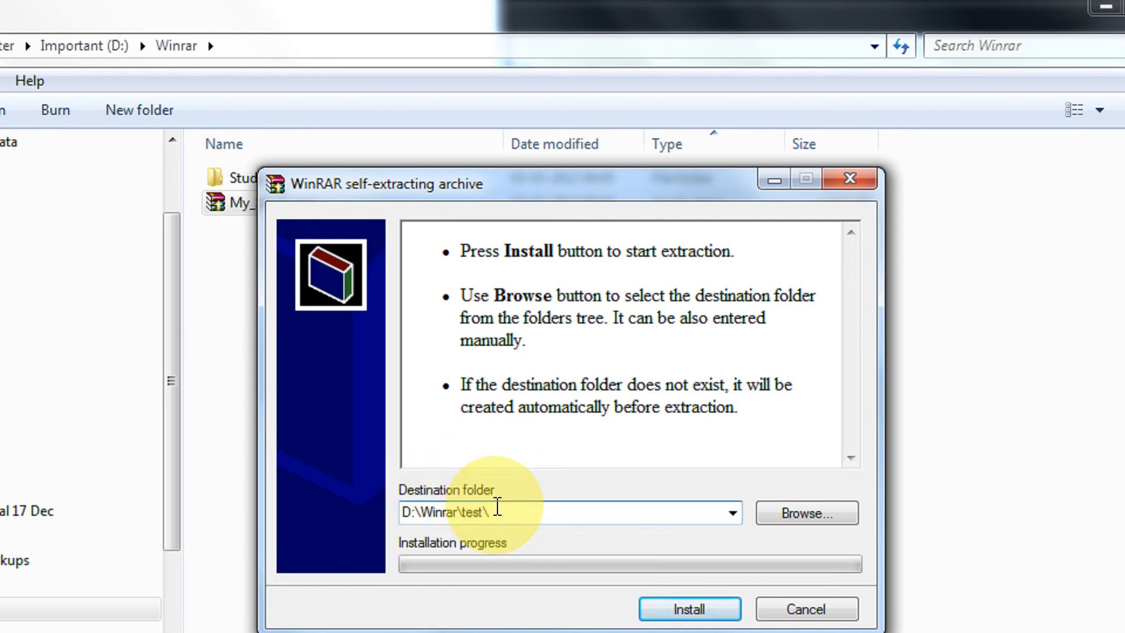
{"action": "left_click", "coordinate": [688, 608]}
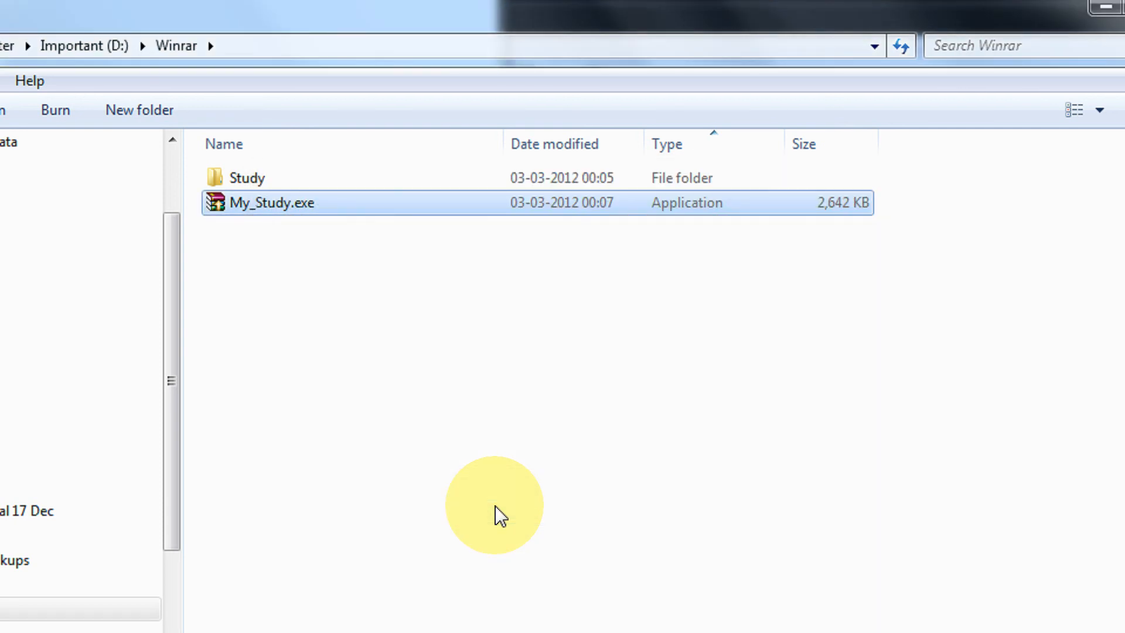
Step: Browse into test\Study to see the two extracted PDFs, including Wireless Sensor Networks.PDF
{"action": "left_click", "coordinate": [138, 110]}
{"action": "type", "text": "test"}
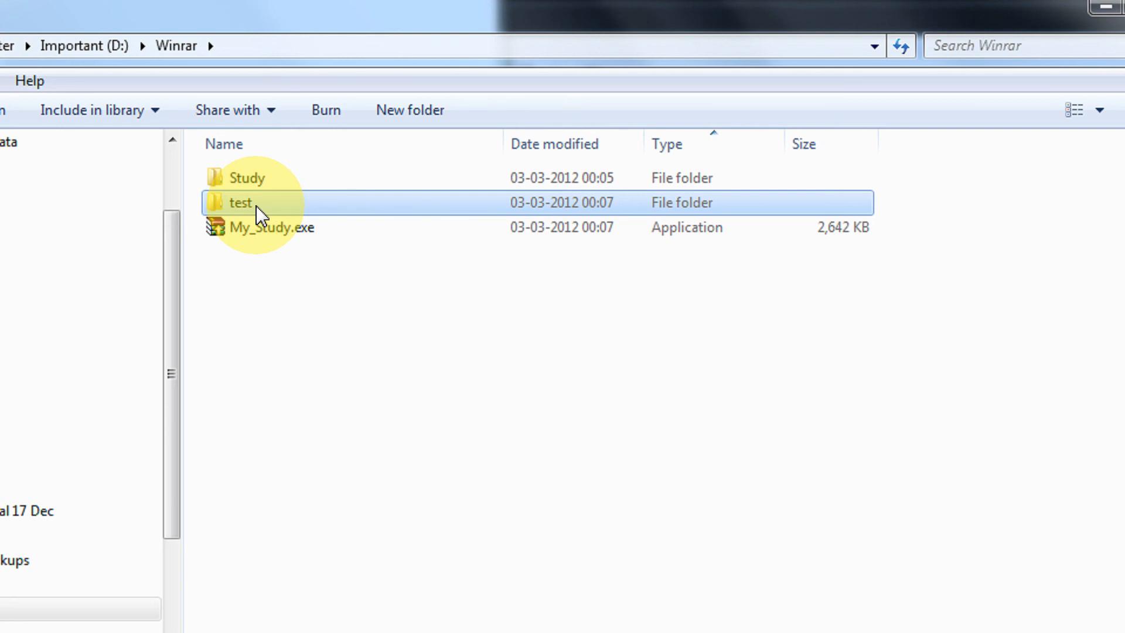
{"action": "double_click", "coordinate": [240, 203]}
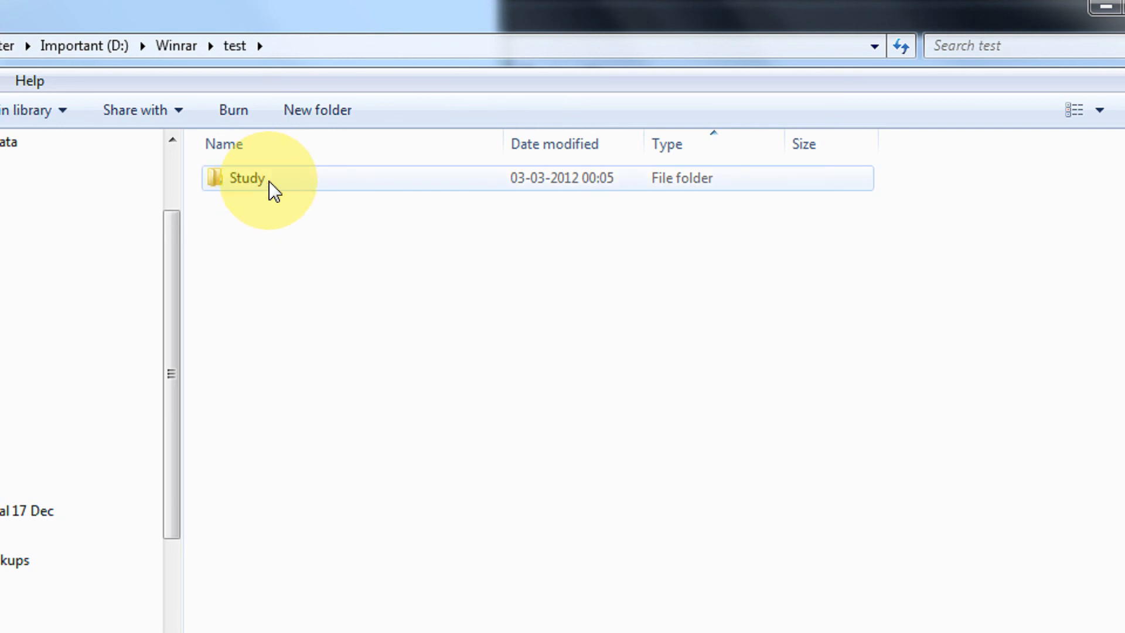
{"action": "double_click", "coordinate": [247, 179]}
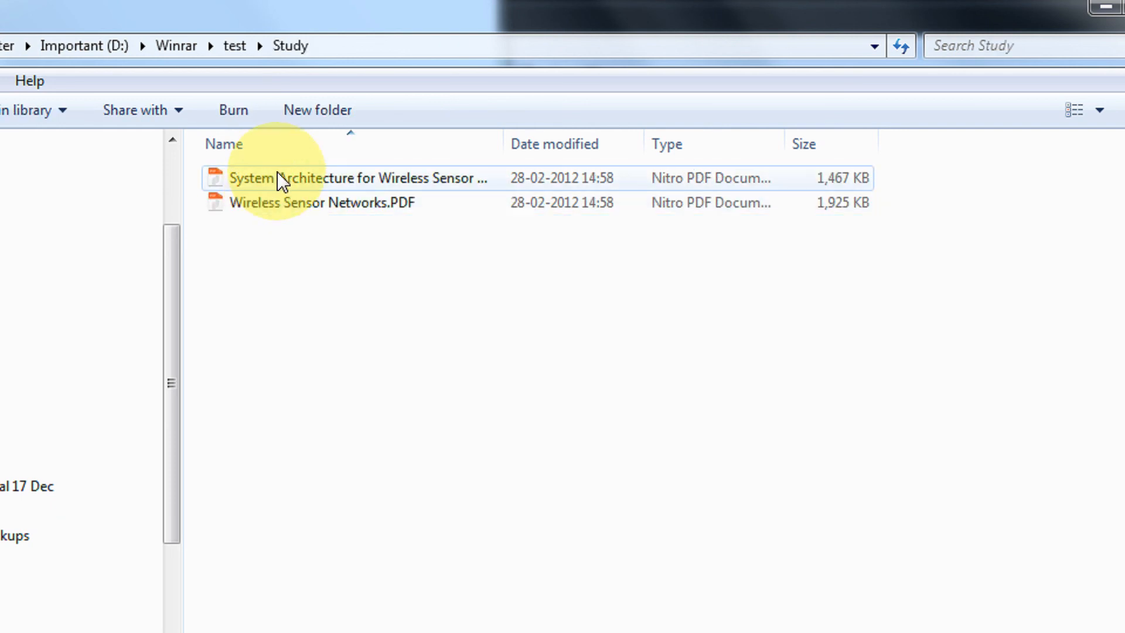